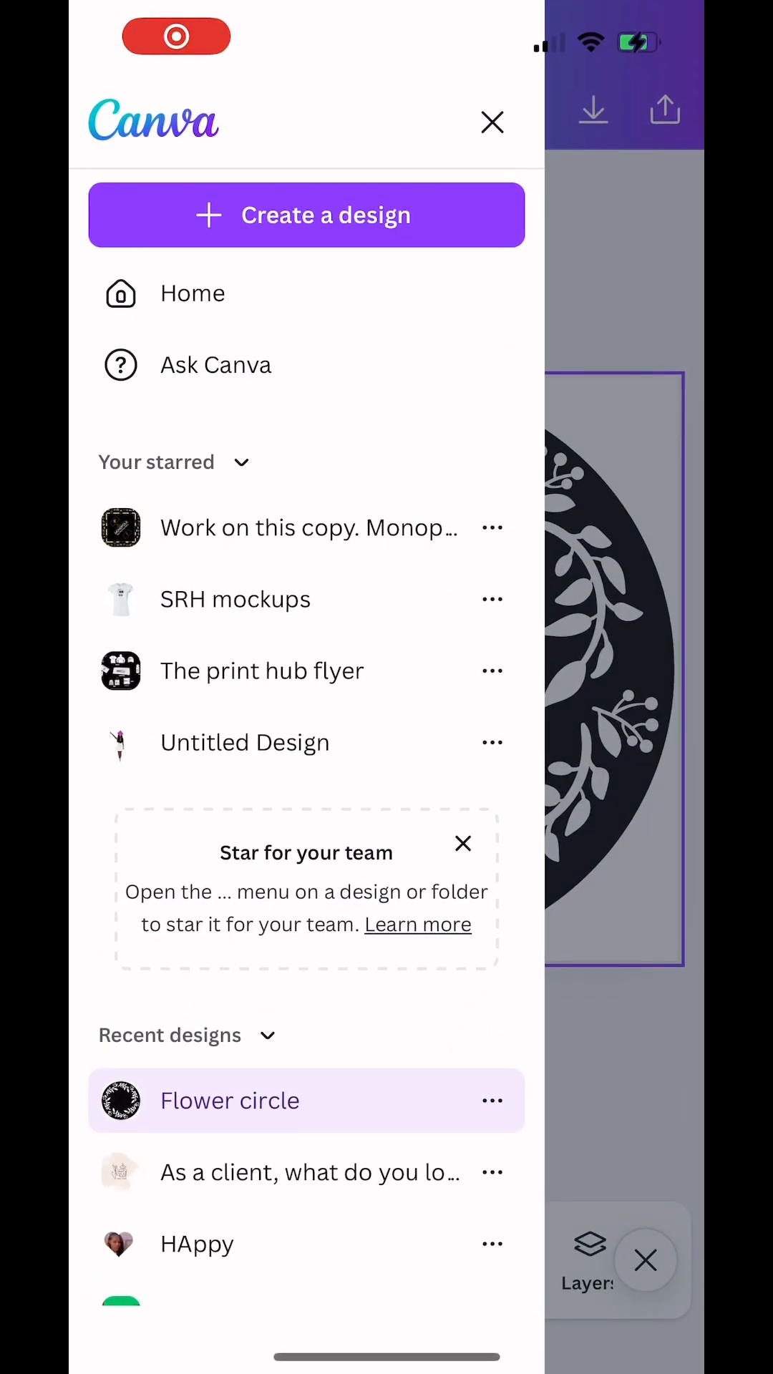
- Leave the Flower circle design and start a new blank portrait design
click(305, 215)
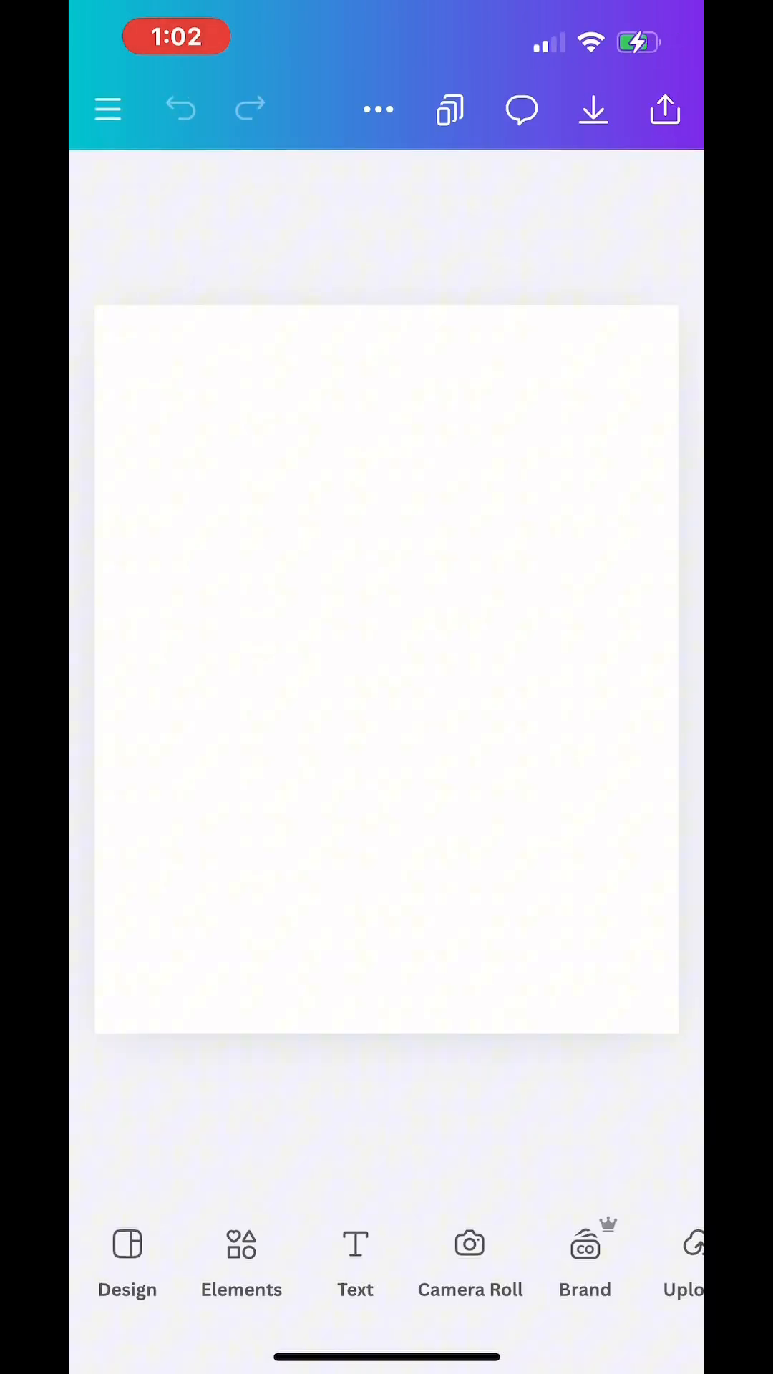
- Resize the page to a custom size of 12 × 12 inches
click(450, 109)
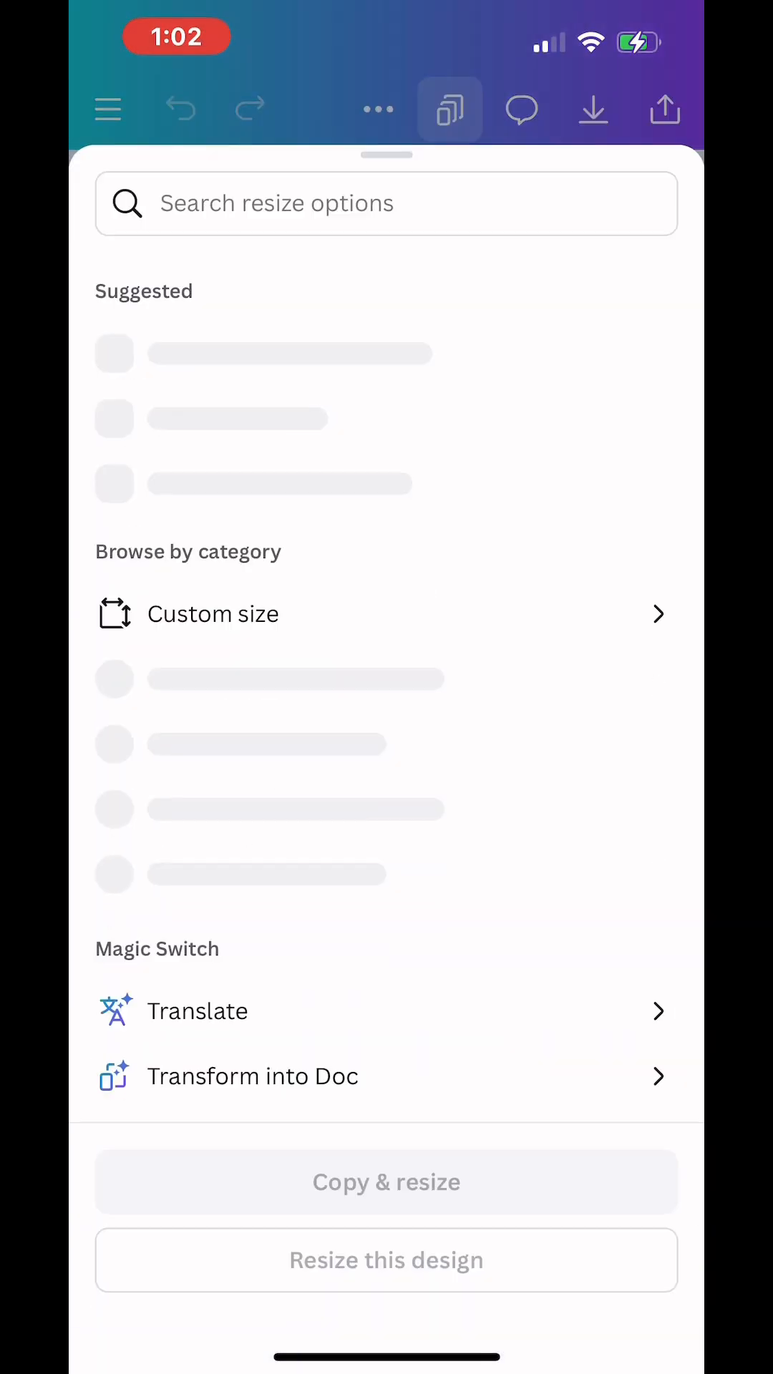
click(211, 613)
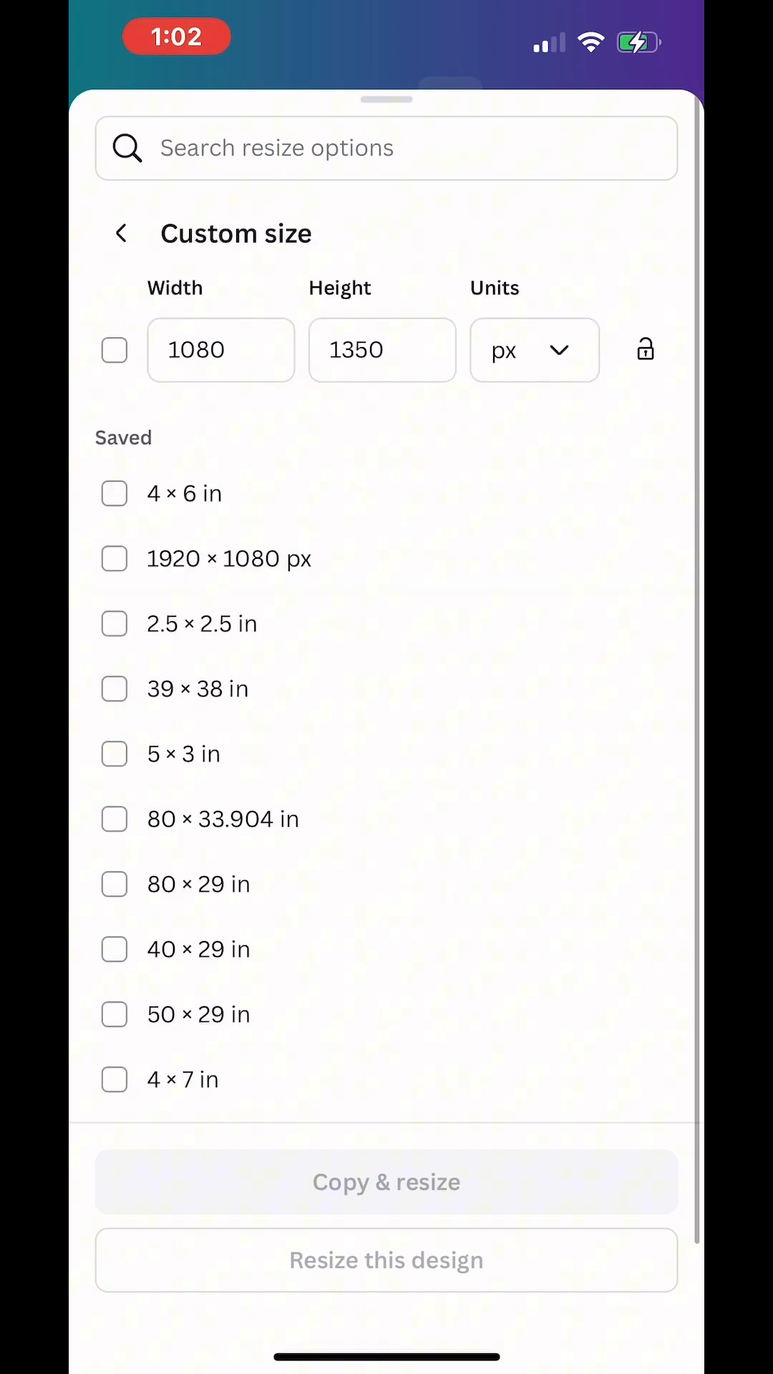
click(534, 350)
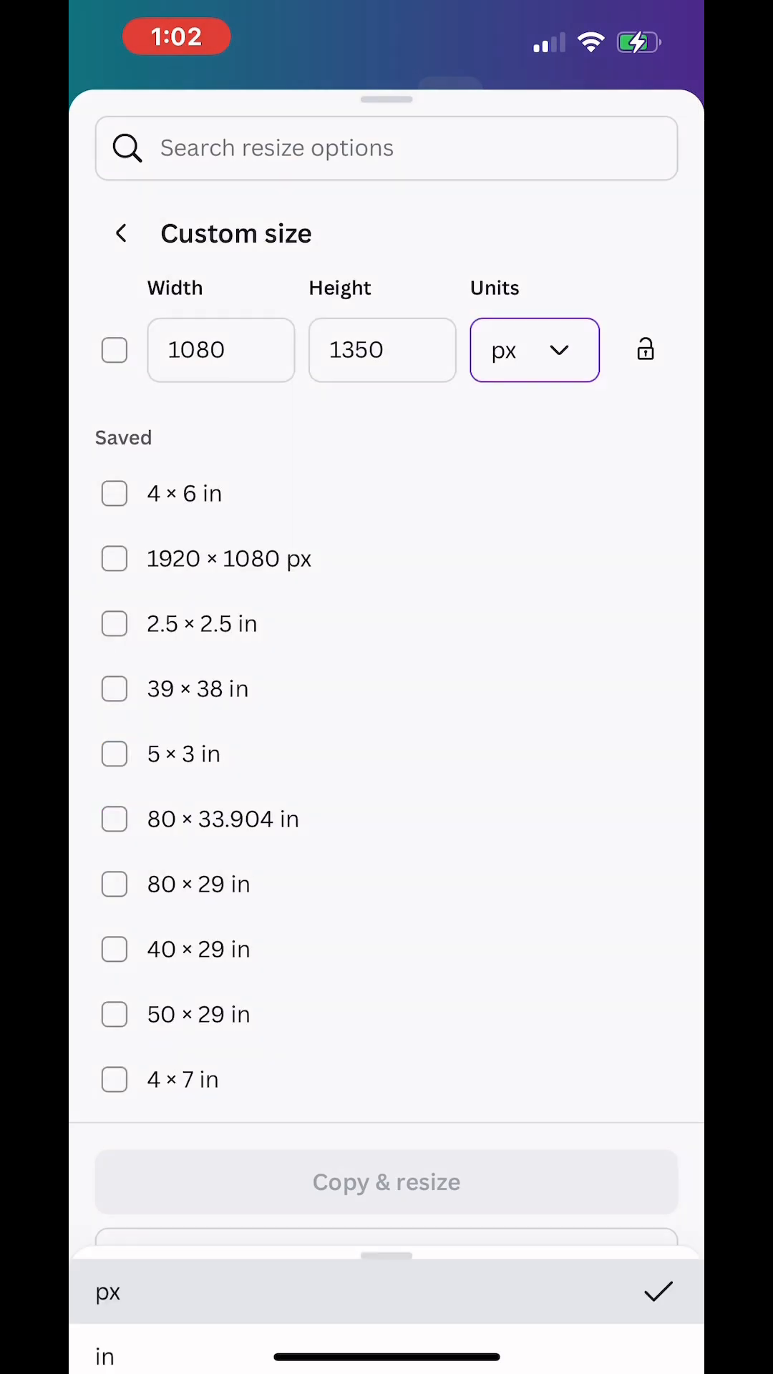
click(104, 1357)
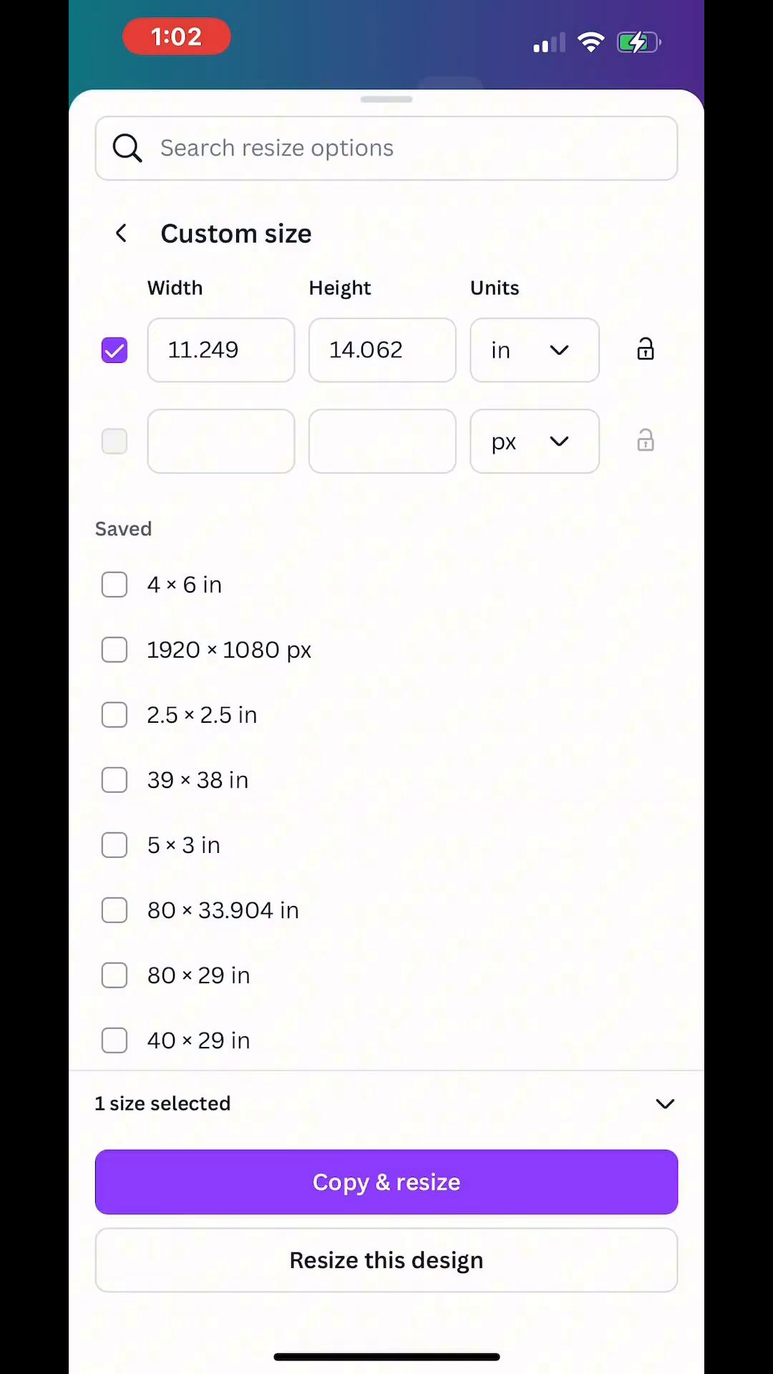
click(221, 350)
text(12)
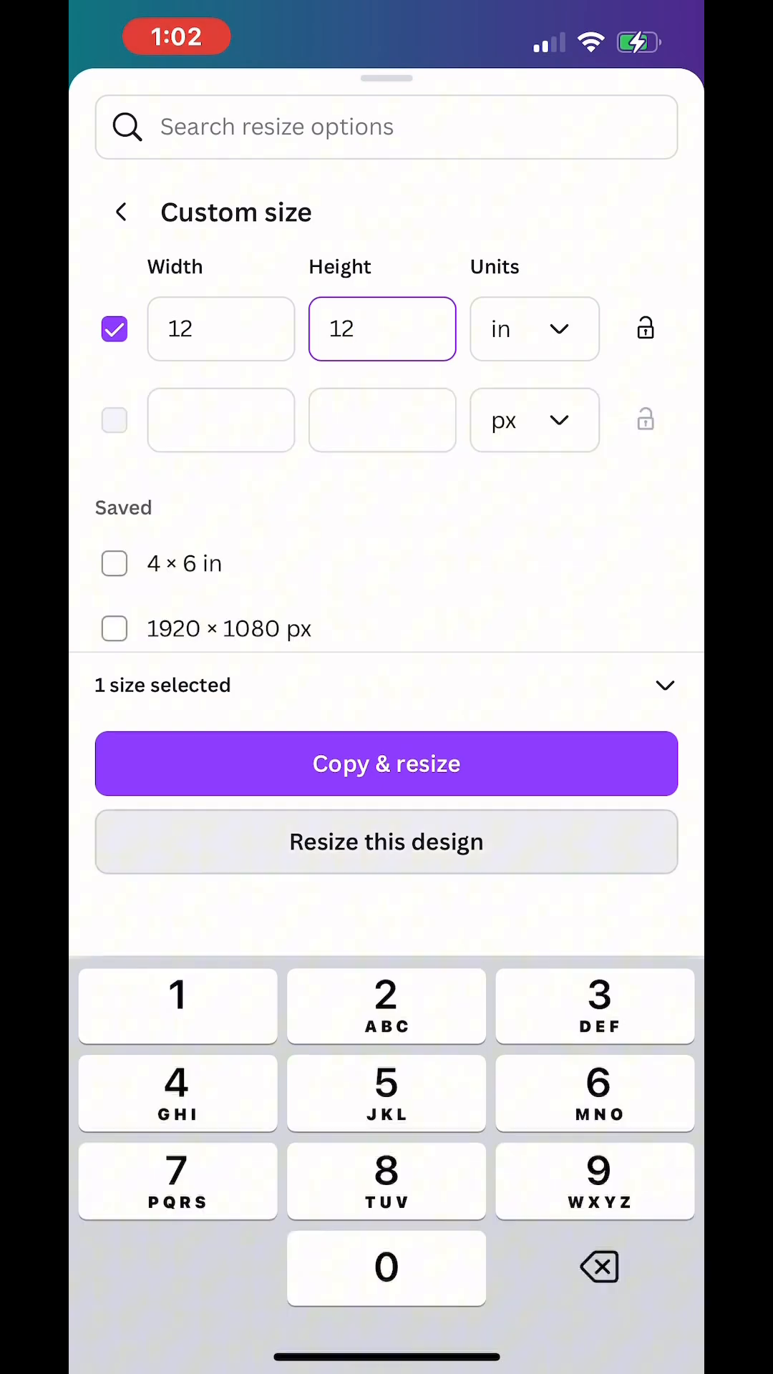
click(386, 842)
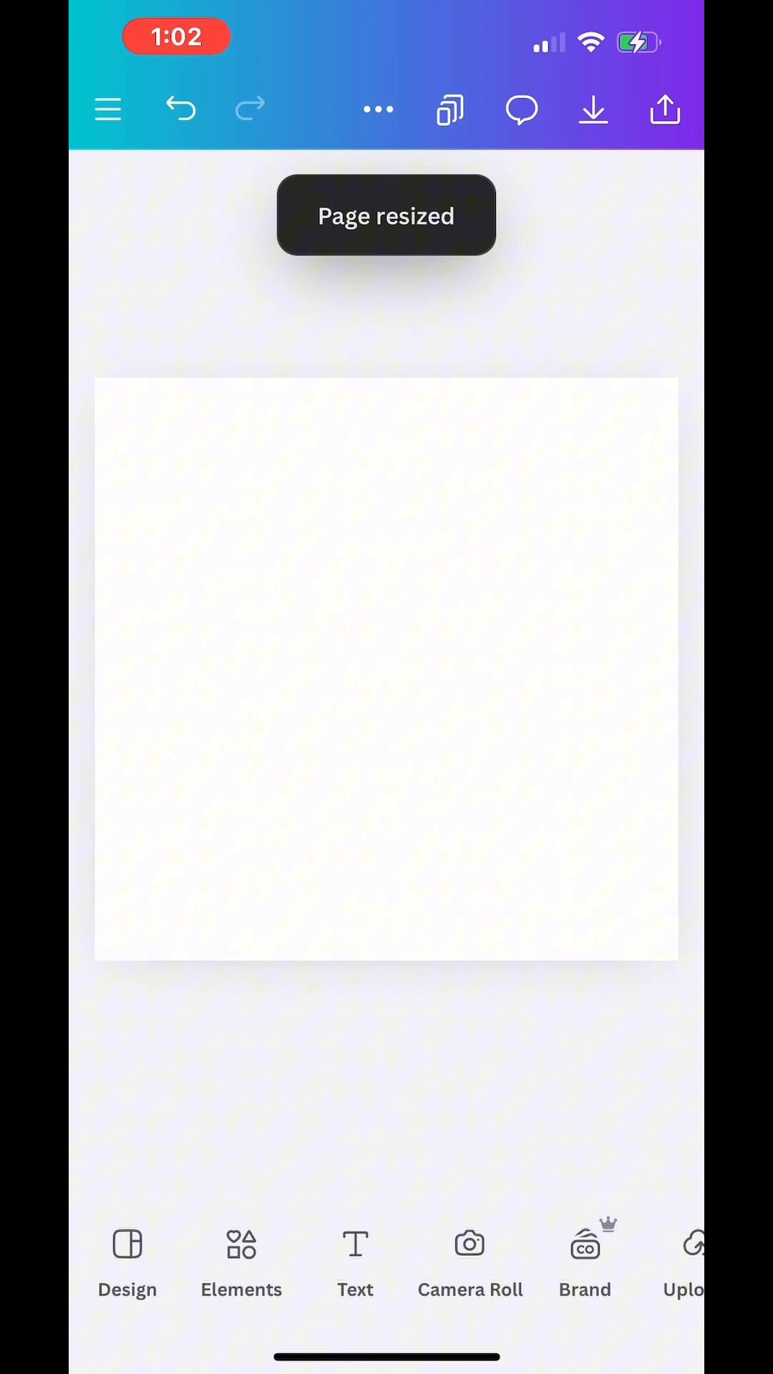
- Add the recently used black circle, enlarge it to nearly fill the page, then add the wreath
click(241, 1262)
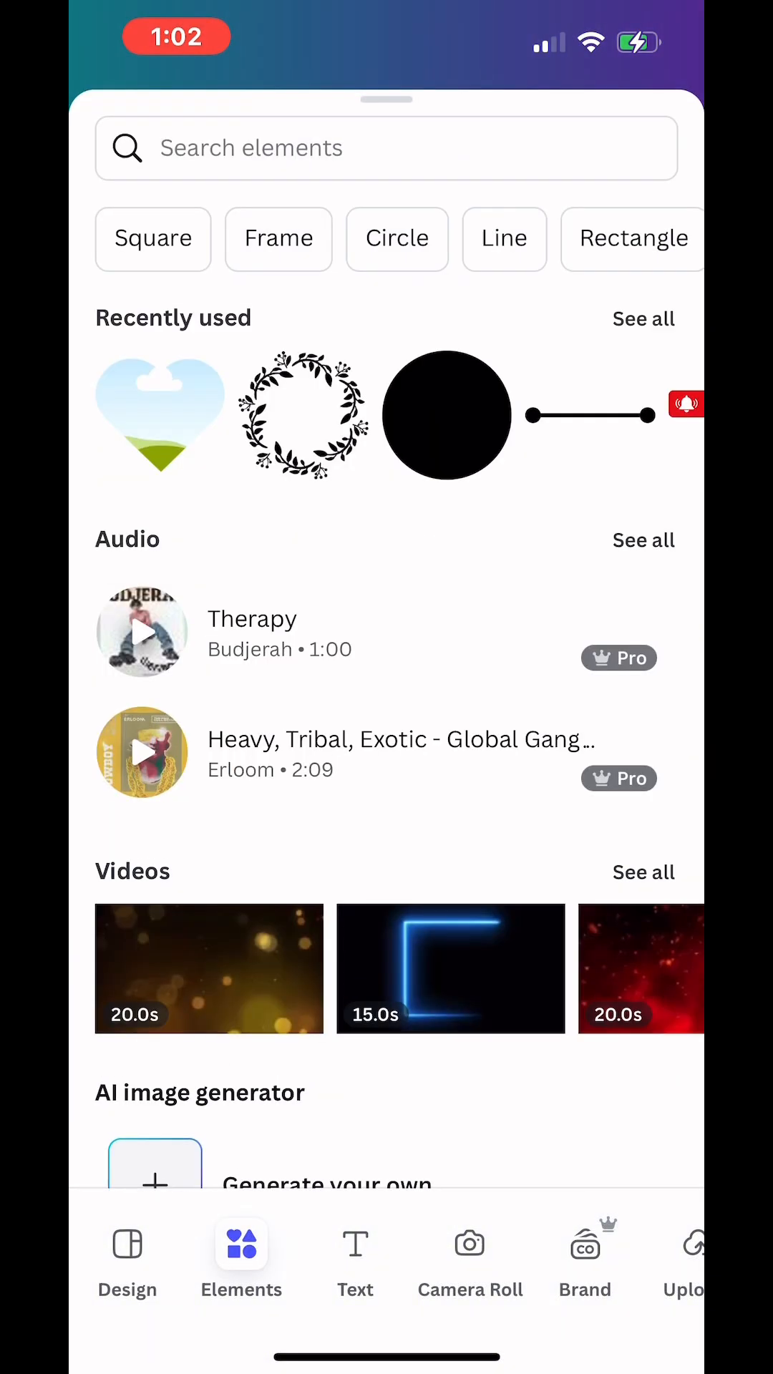
click(447, 414)
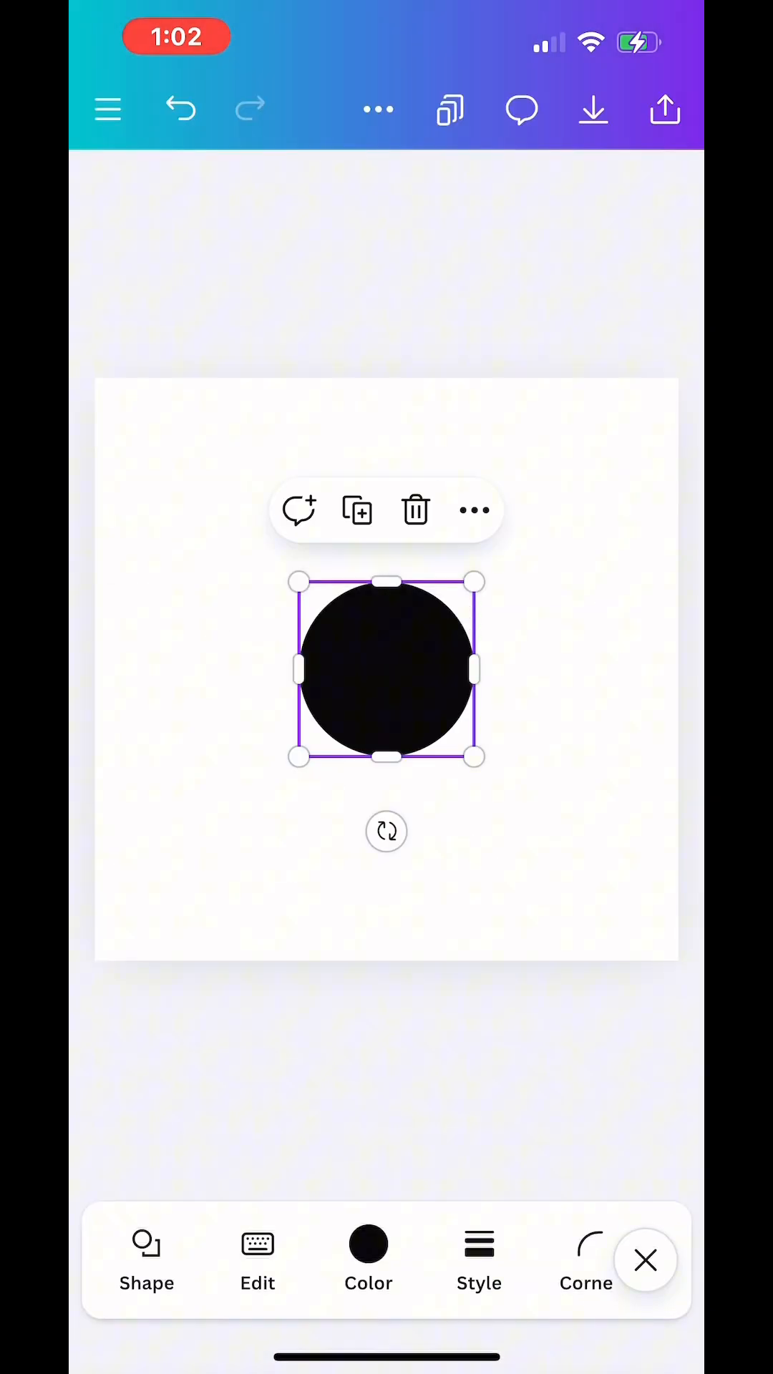
drag(299, 757, 249, 806)
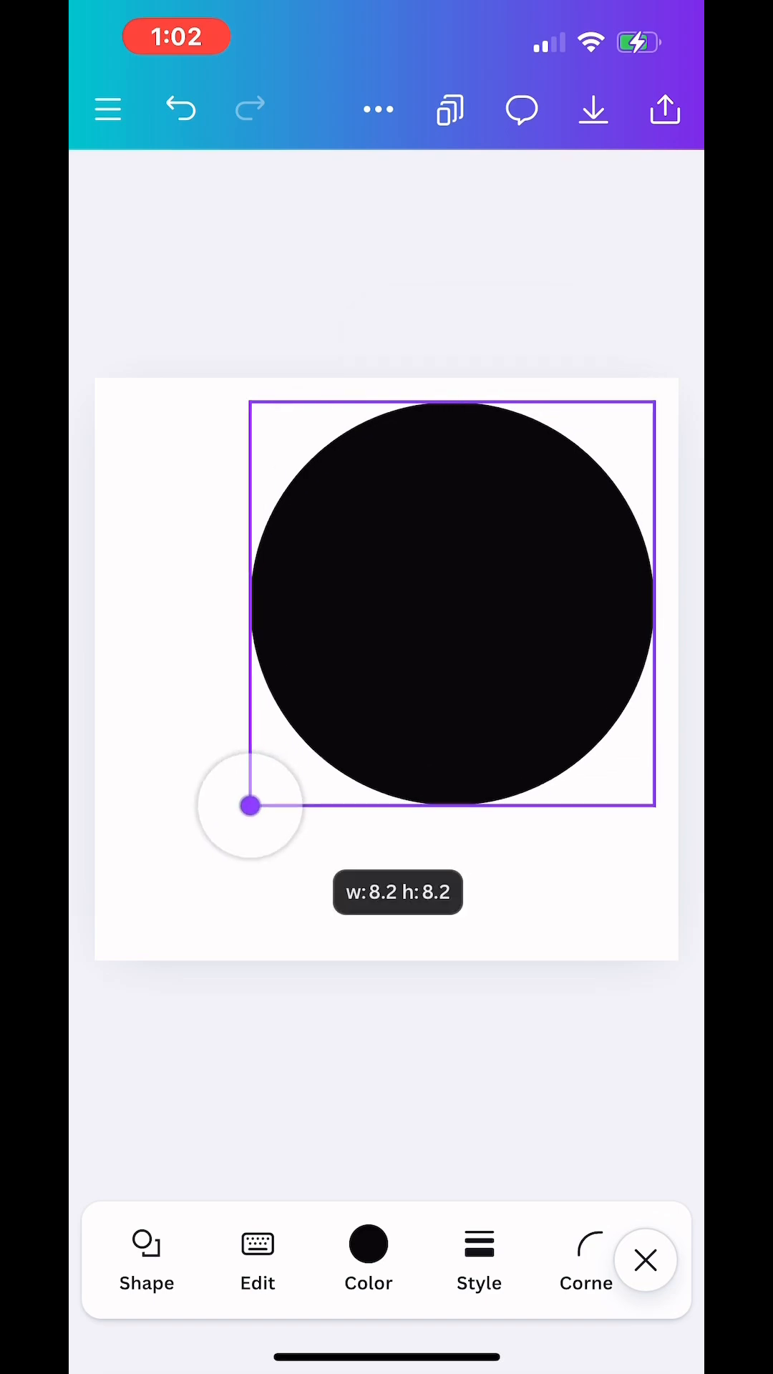
drag(250, 807, 86, 970)
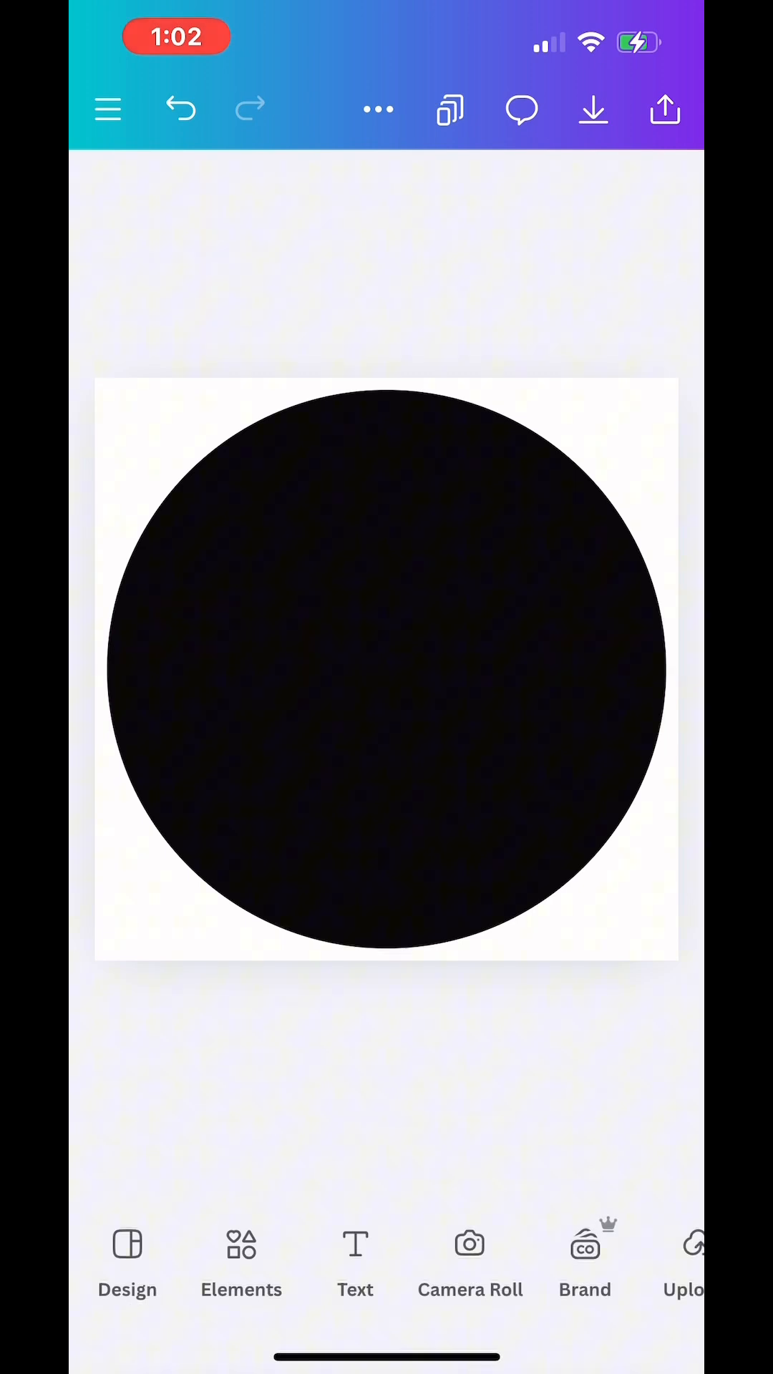
click(386, 671)
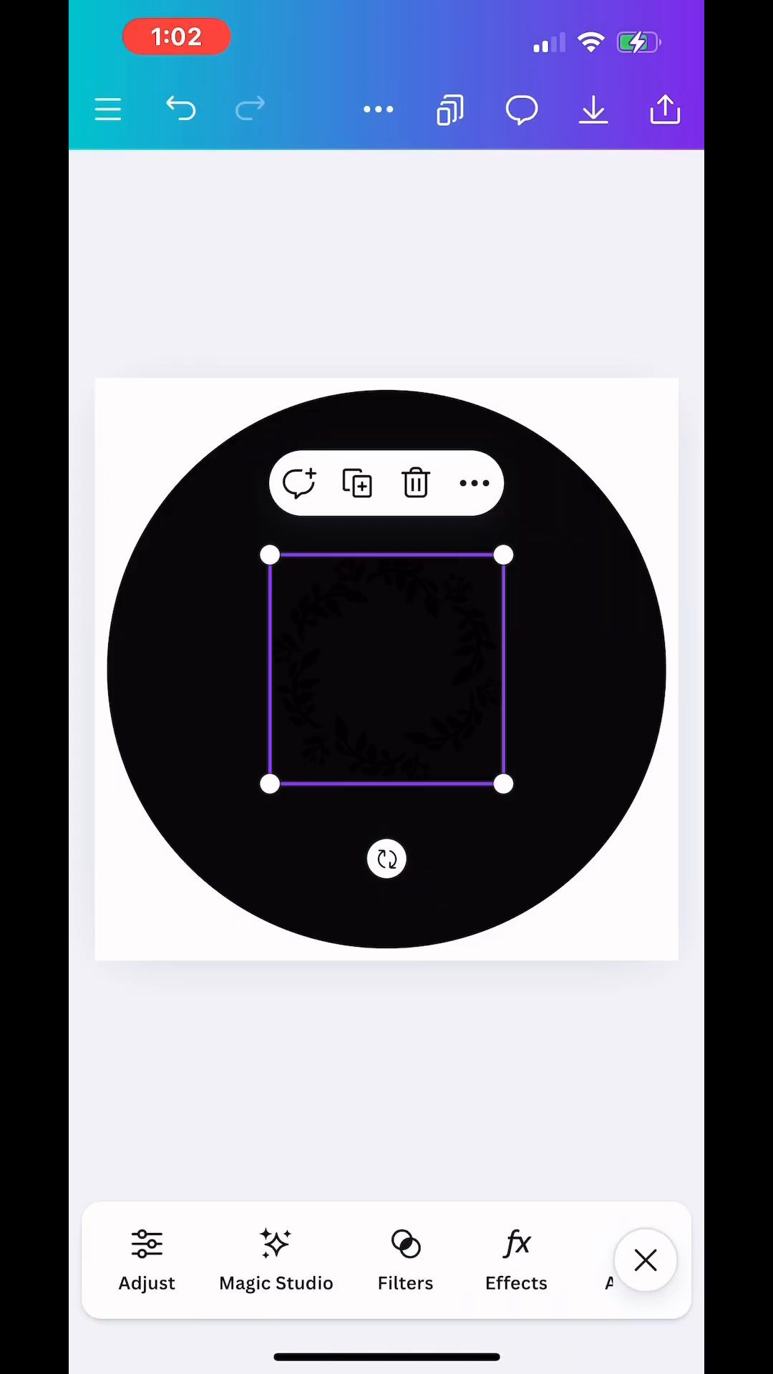
- Recolour the wreath white and enlarge it to ring the inside of the black circle
click(320, 1260)
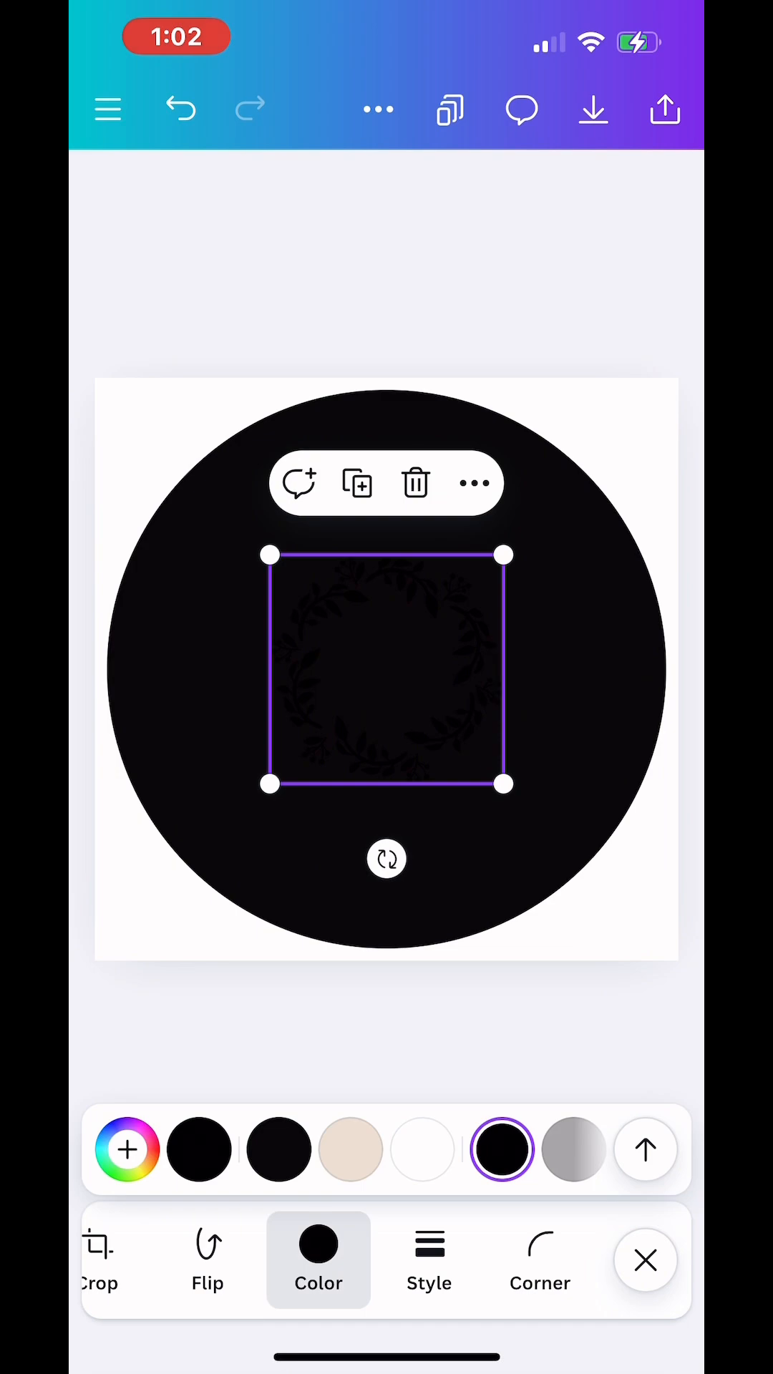
click(422, 1149)
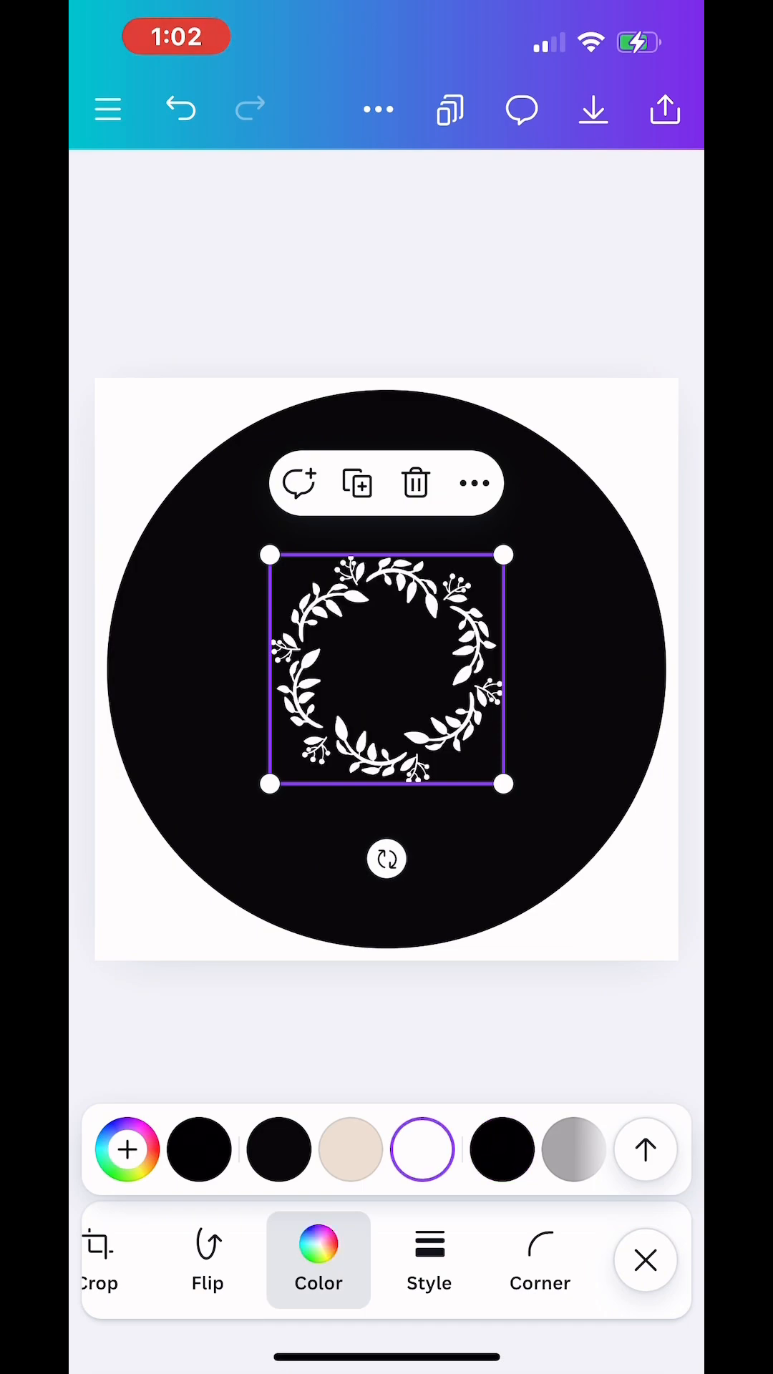
drag(504, 555, 602, 456)
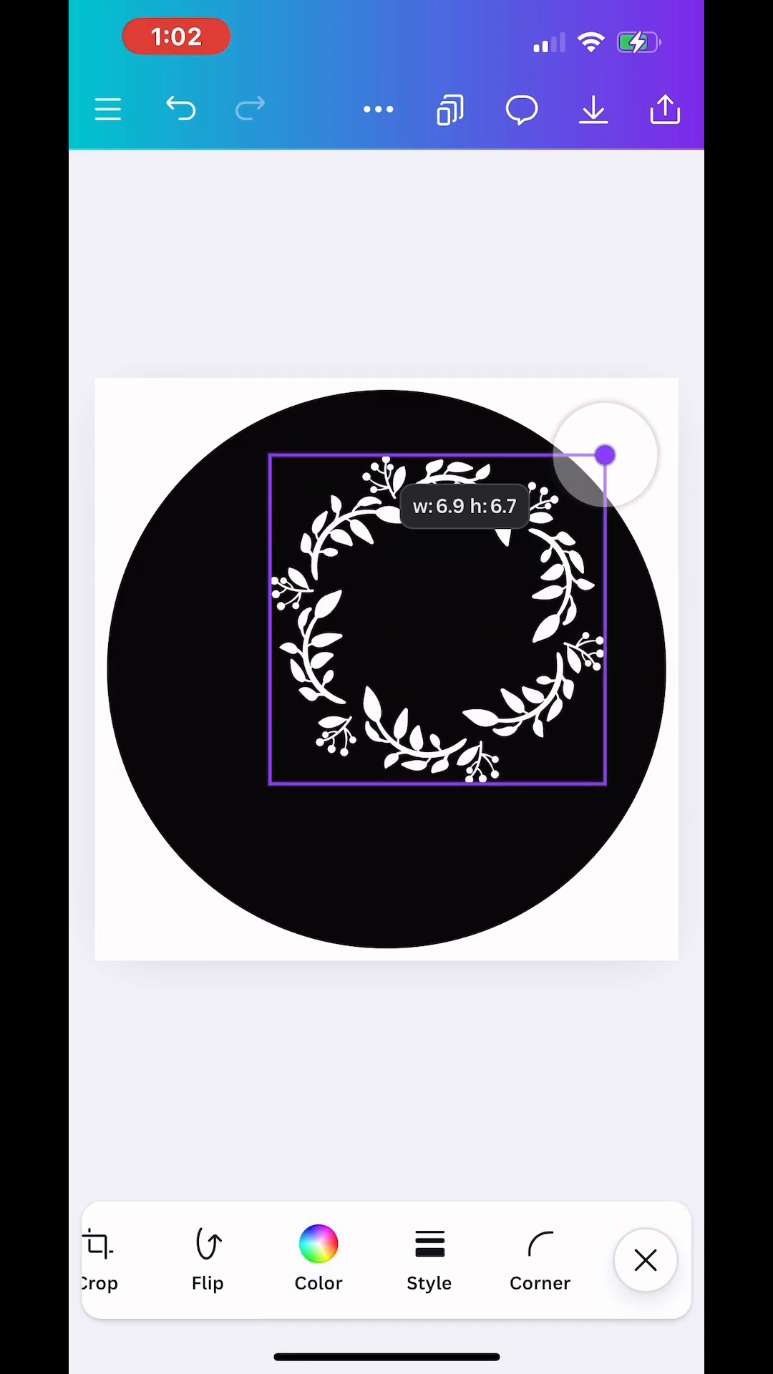
drag(605, 455, 202, 850)
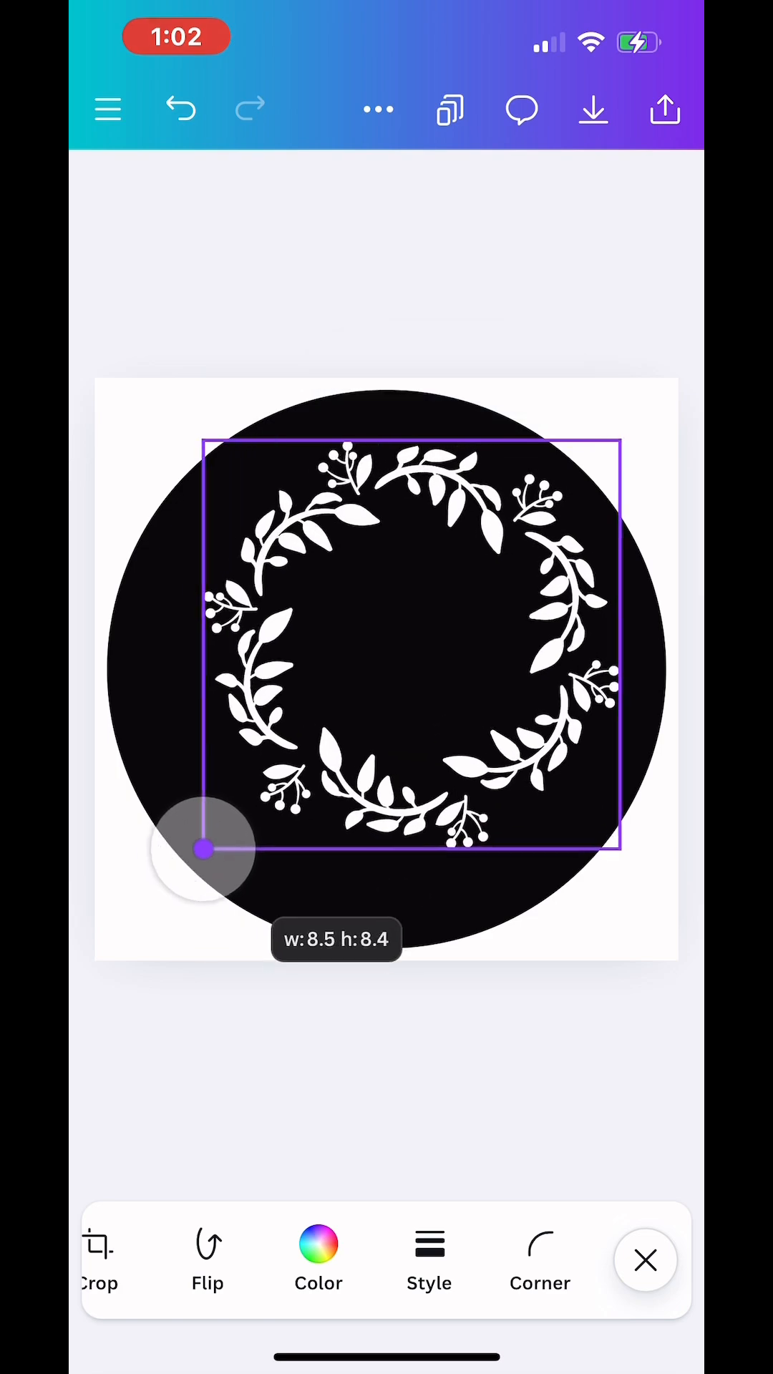
drag(206, 848, 134, 918)
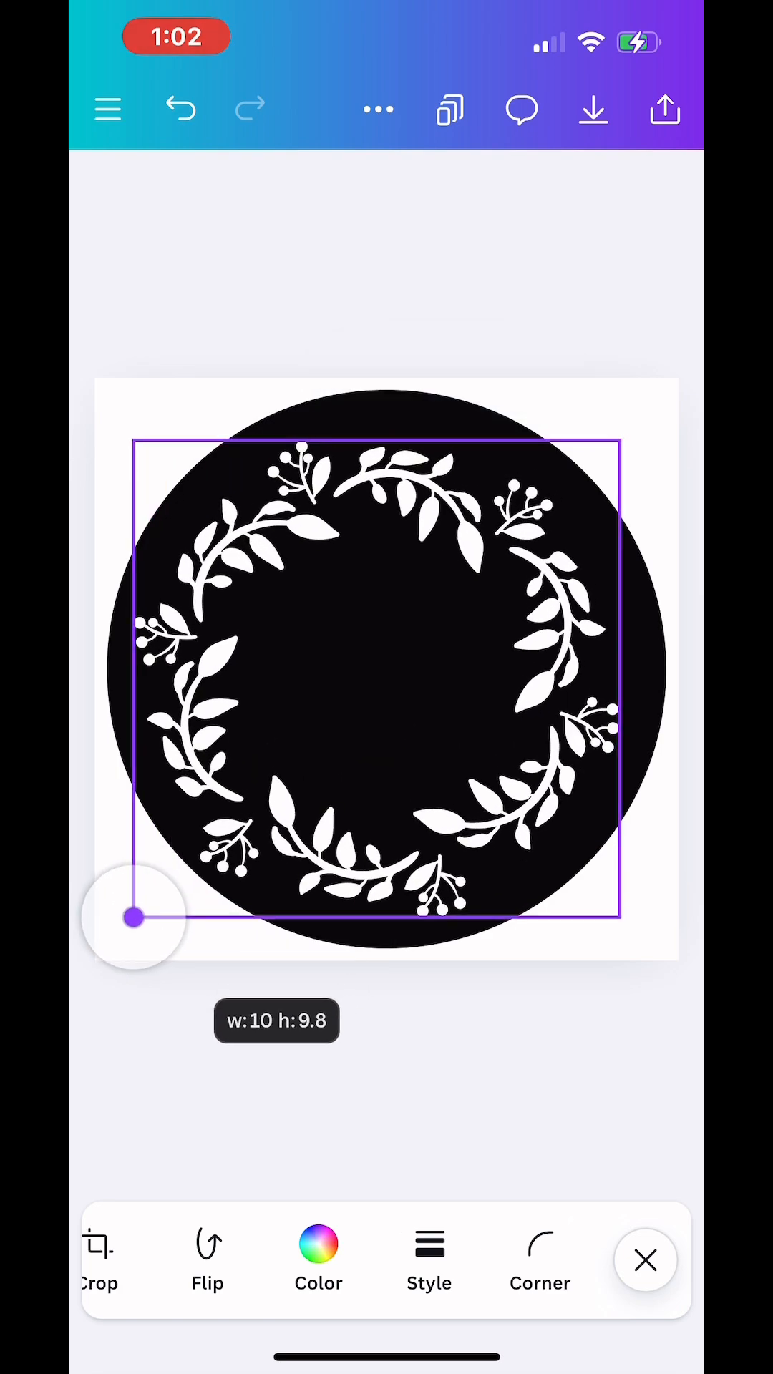
drag(134, 916, 144, 903)
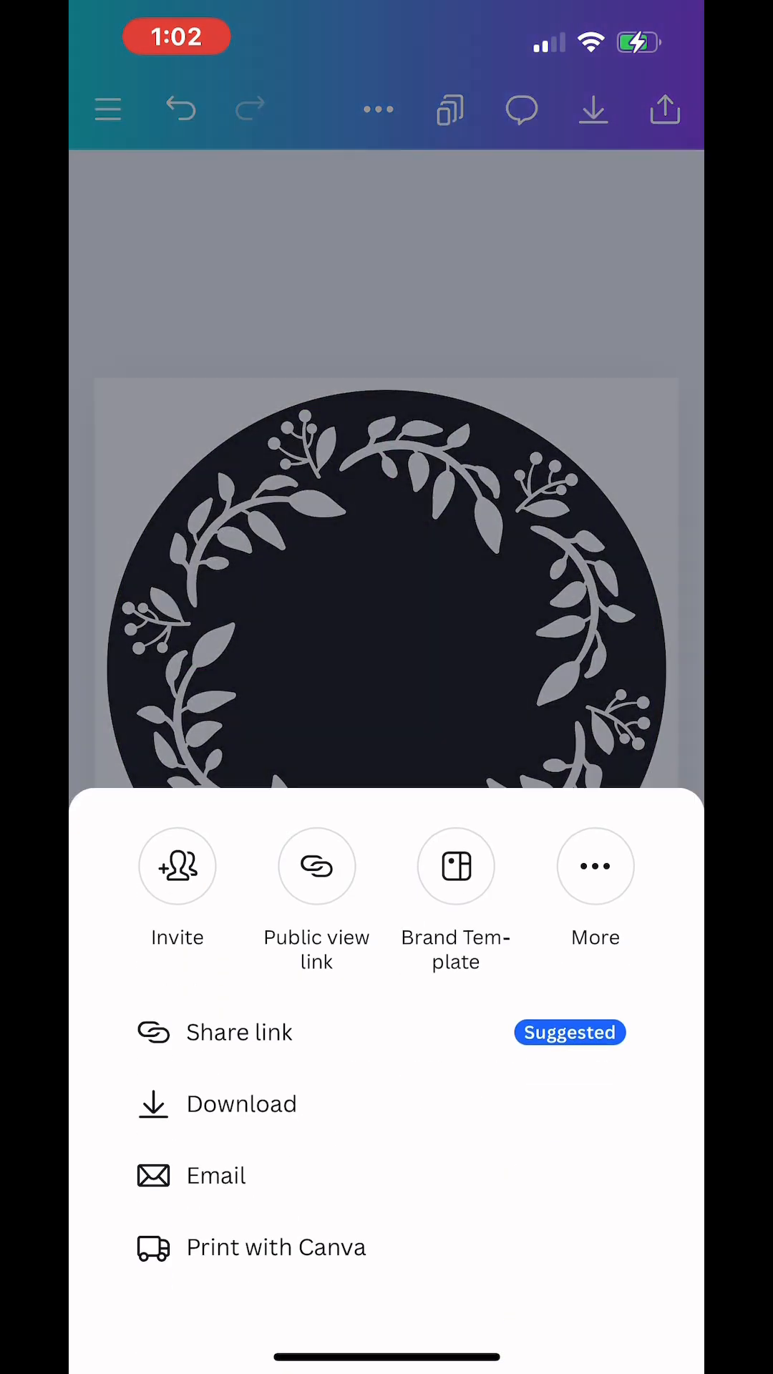
- Download the design as a PNG with transparent background enabled
click(241, 1104)
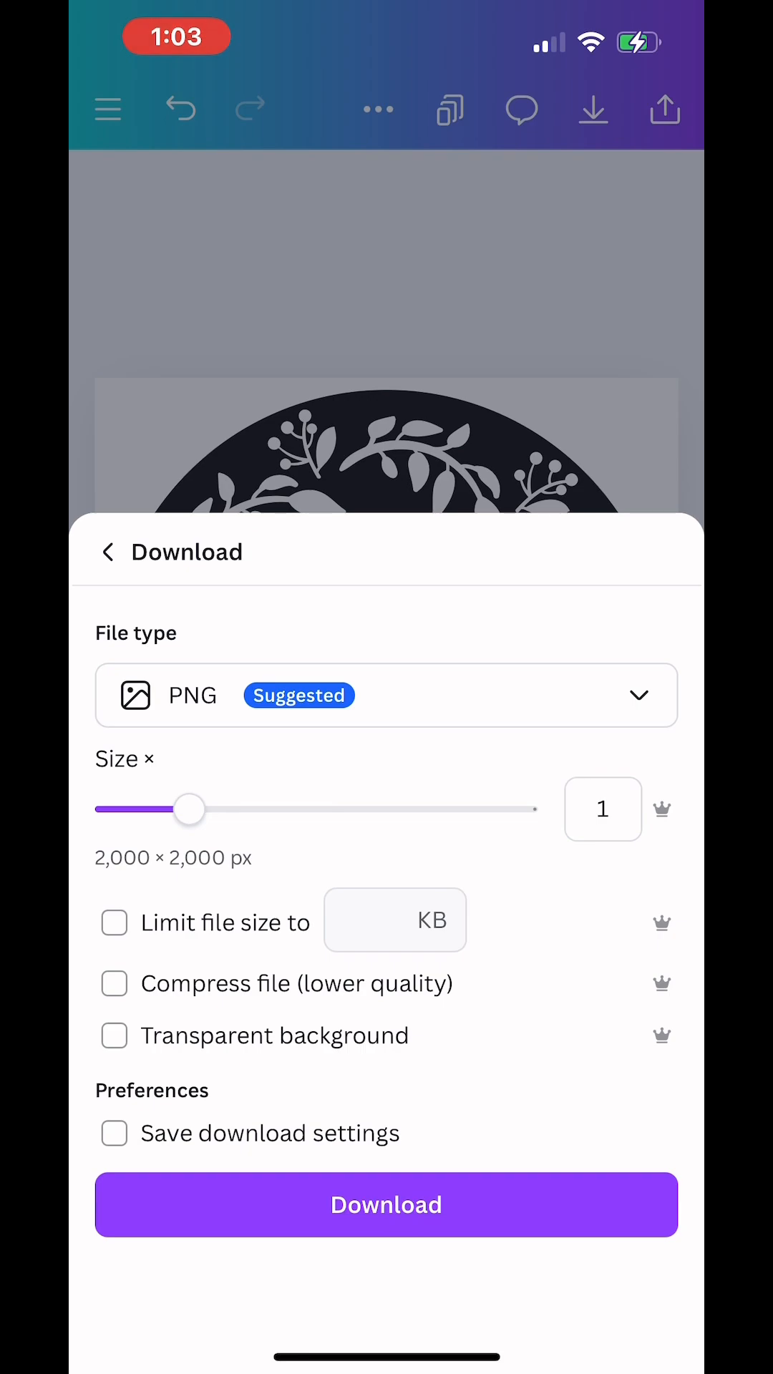
click(114, 1035)
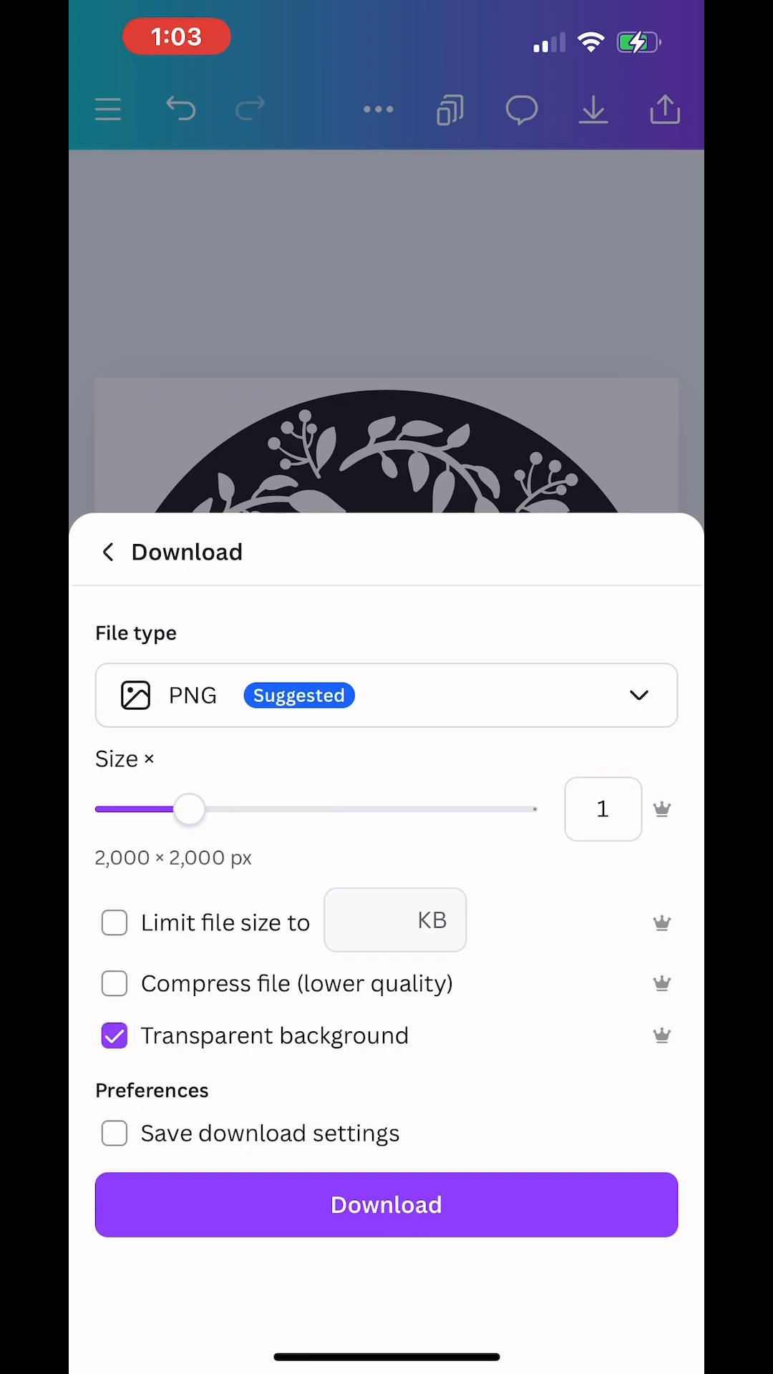
click(386, 1204)
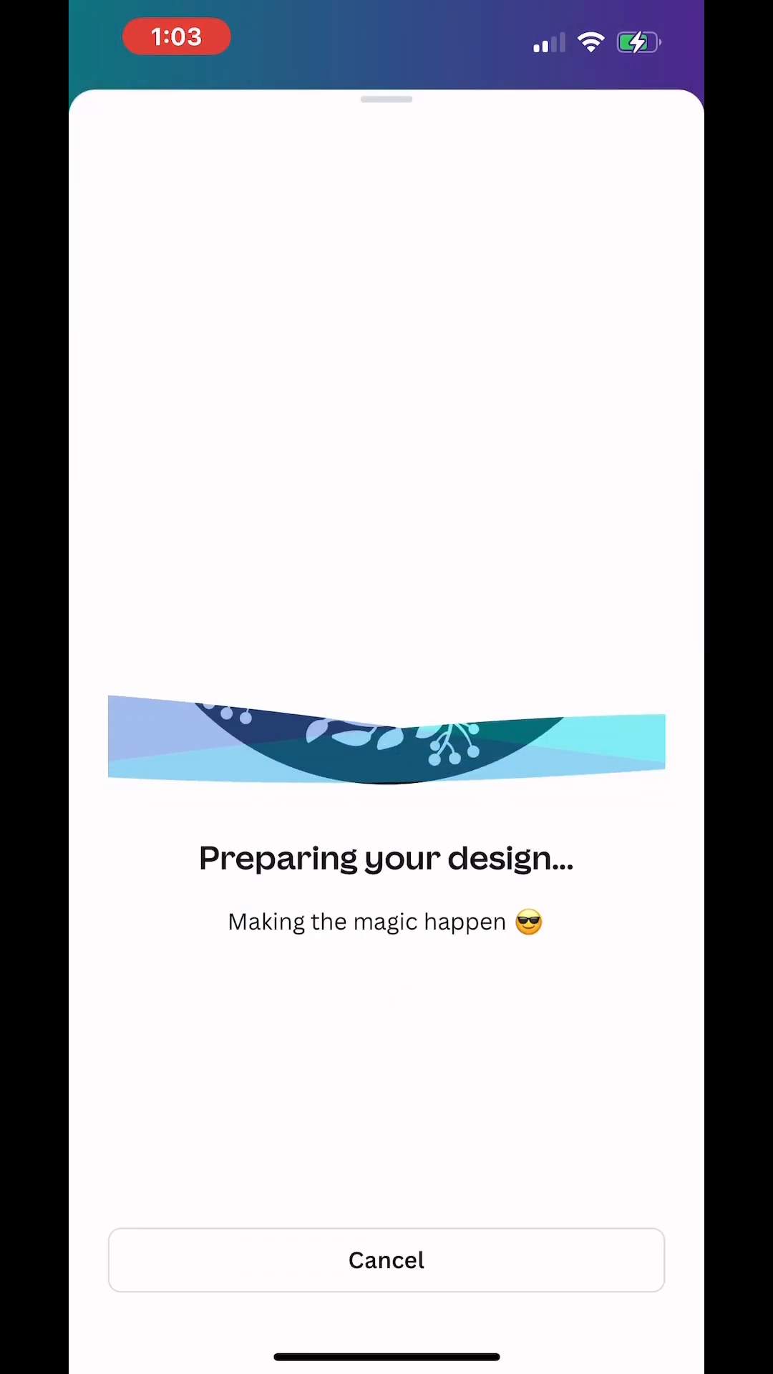